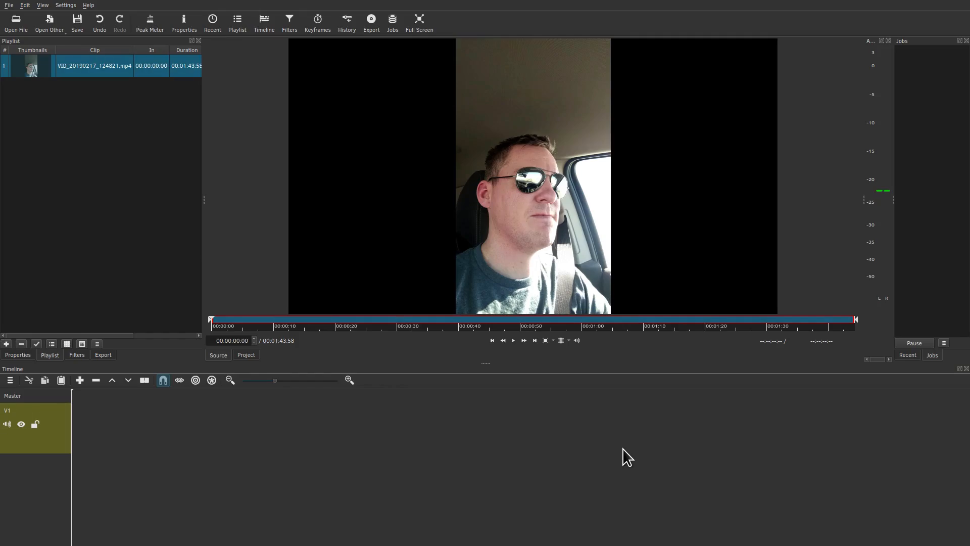
pyautogui.moveTo(542, 76)
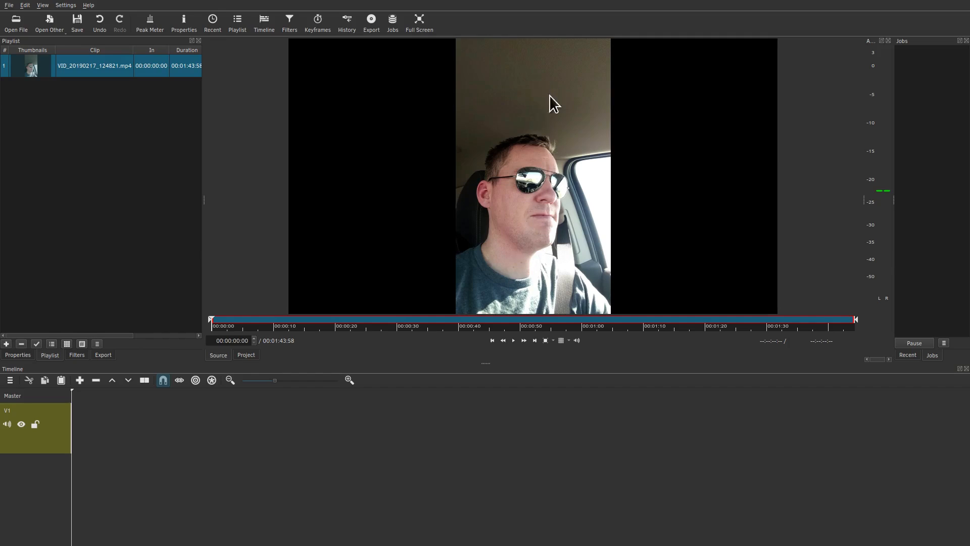
pyautogui.moveTo(454, 174)
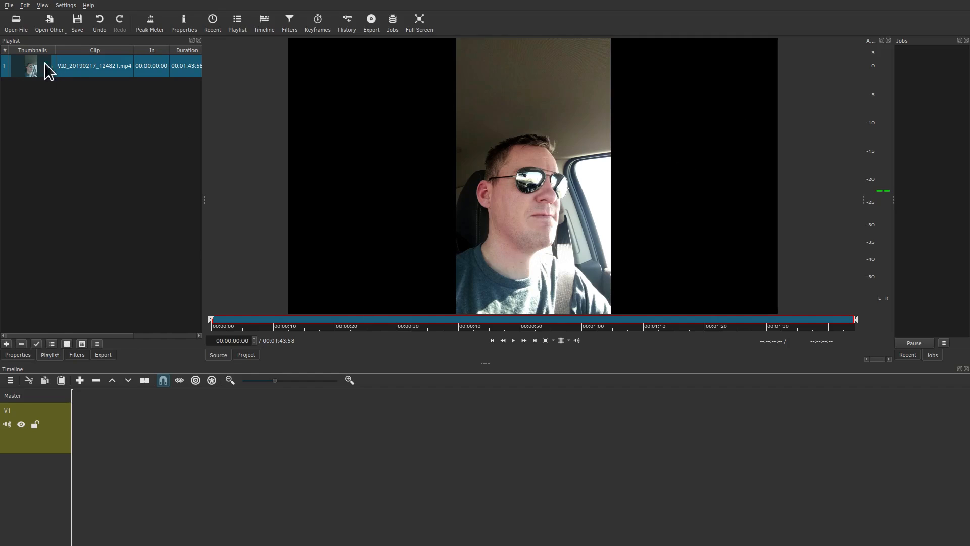
# Drop the phone clip onto track V1 and add a second video track, V2.
pyautogui.moveTo(50, 66); pyautogui.dragTo(93, 421)
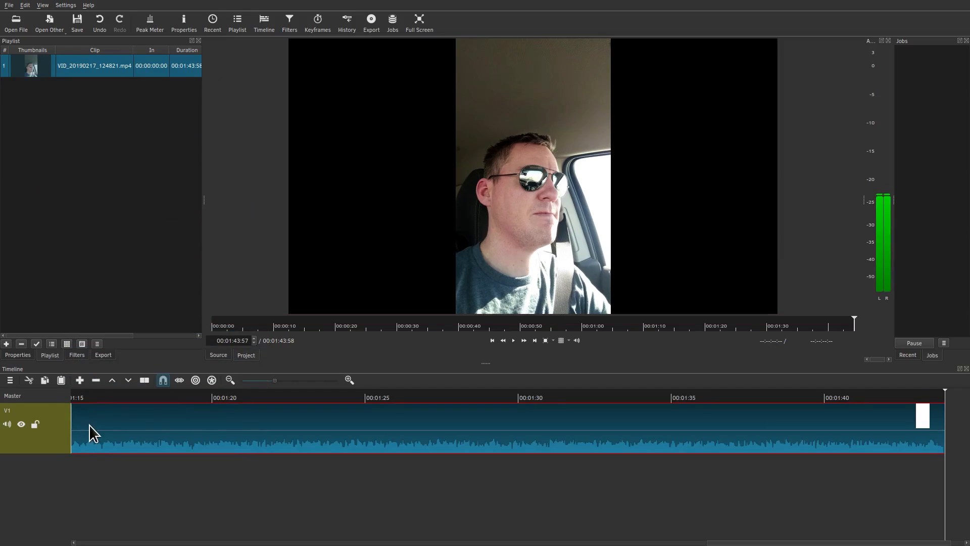
pyautogui.click(9, 380)
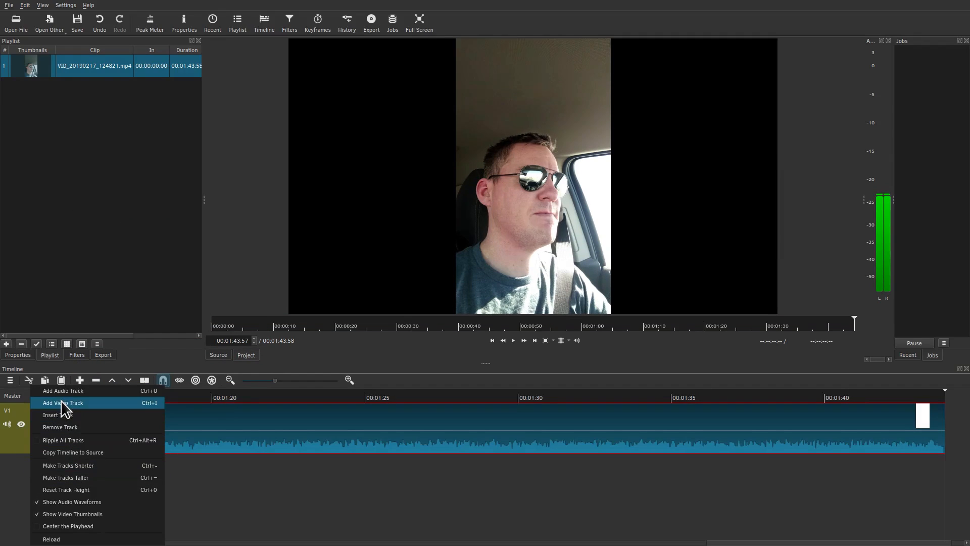
pyautogui.click(62, 402)
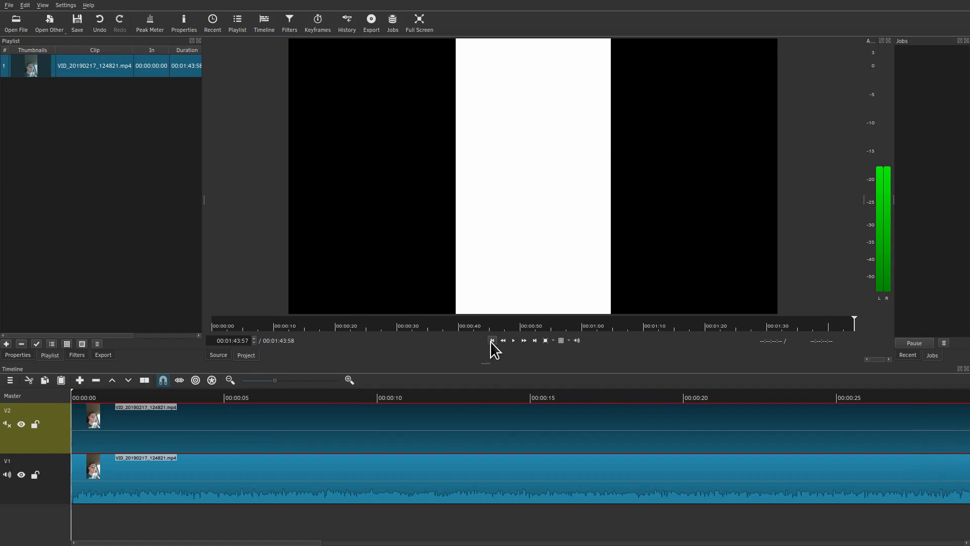
pyautogui.click(491, 339)
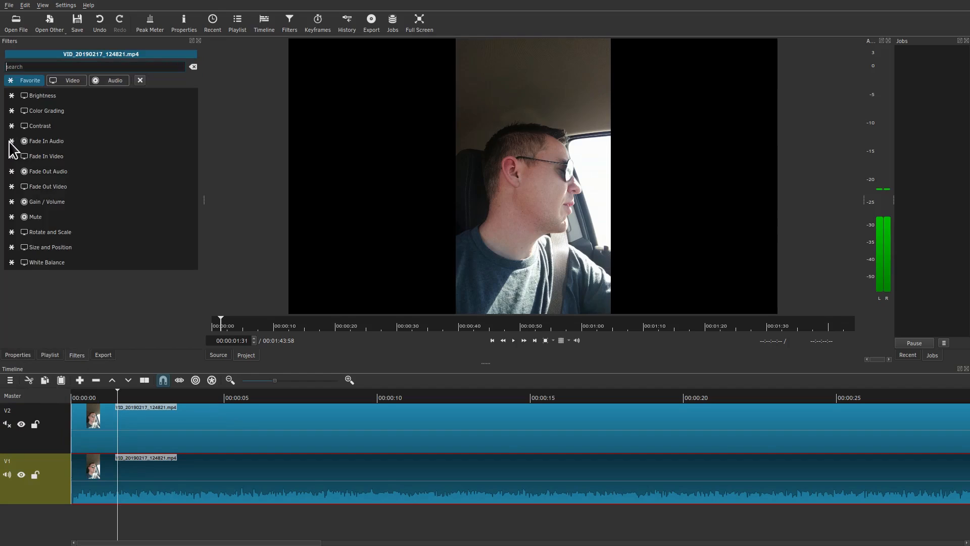
# Add a Size and Position filter to the V1 clip, stretching it across the full 16:9 frame.
pyautogui.write('size')
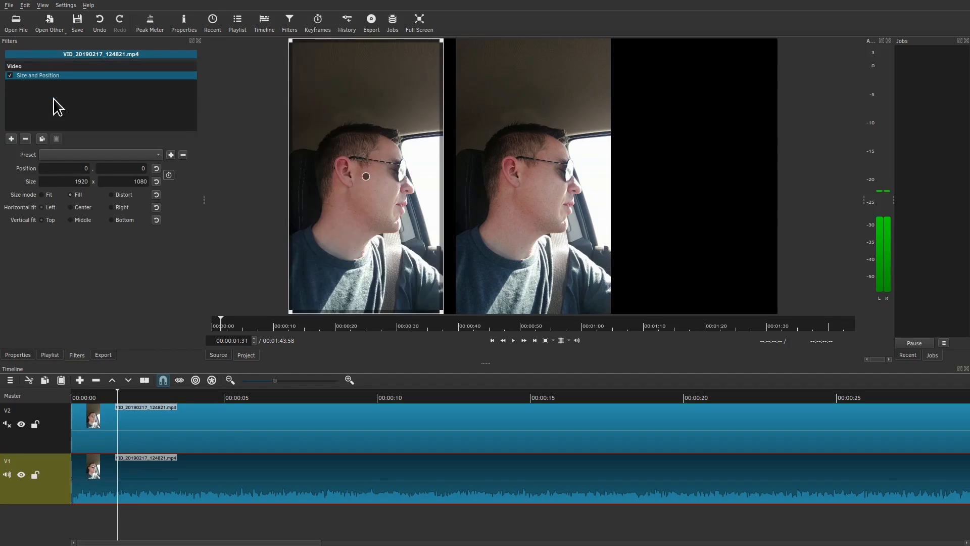
pyautogui.moveTo(371, 179)
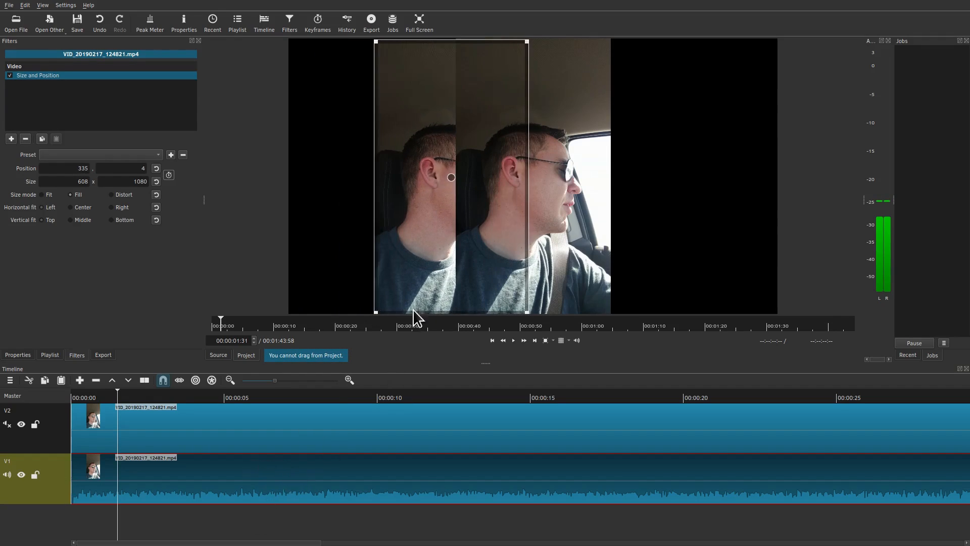
pyautogui.moveTo(451, 177); pyautogui.dragTo(404, 178)
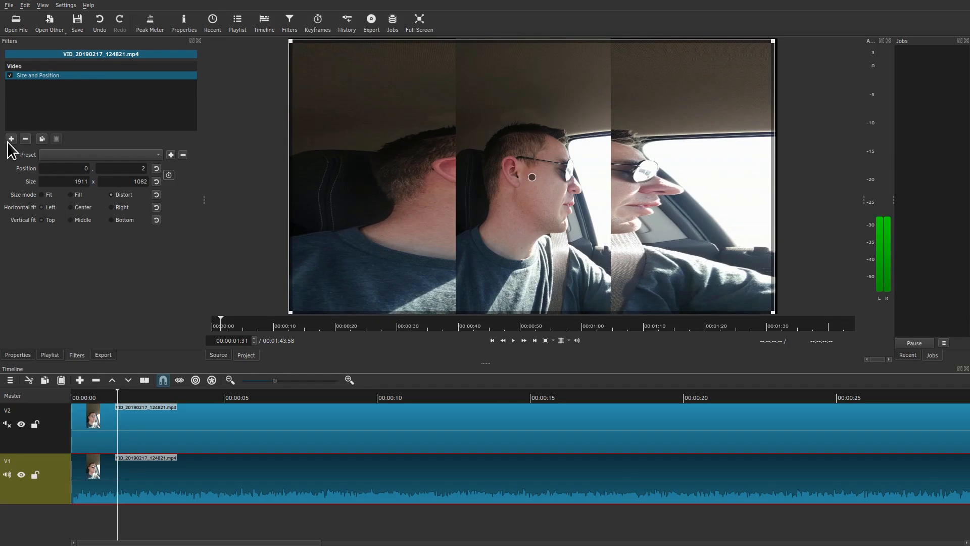
# Blur the stretched V1 copy with Gaussian blur amount 87 and preview playback.
pyautogui.click(11, 138)
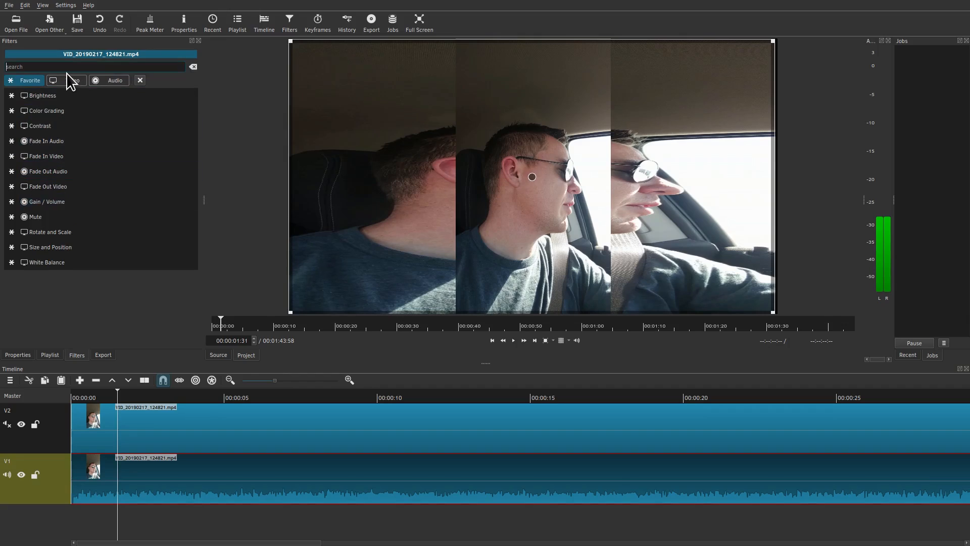
pyautogui.write('blur')
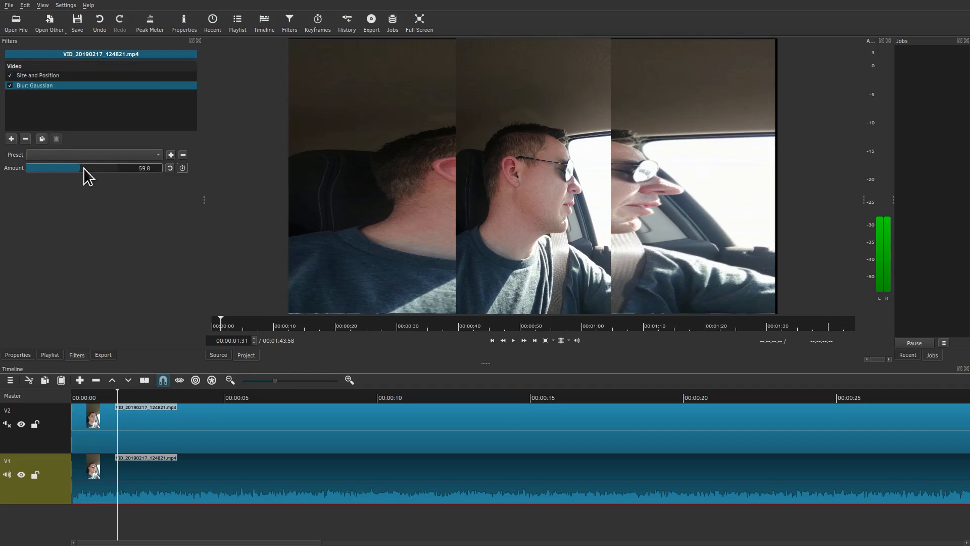
pyautogui.moveTo(80, 168); pyautogui.dragTo(108, 167)
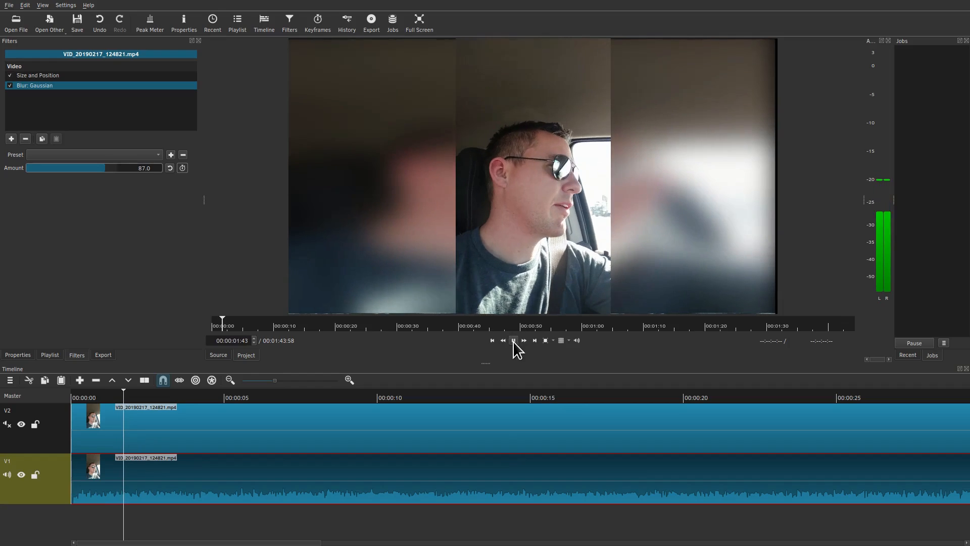
pyautogui.click(512, 340)
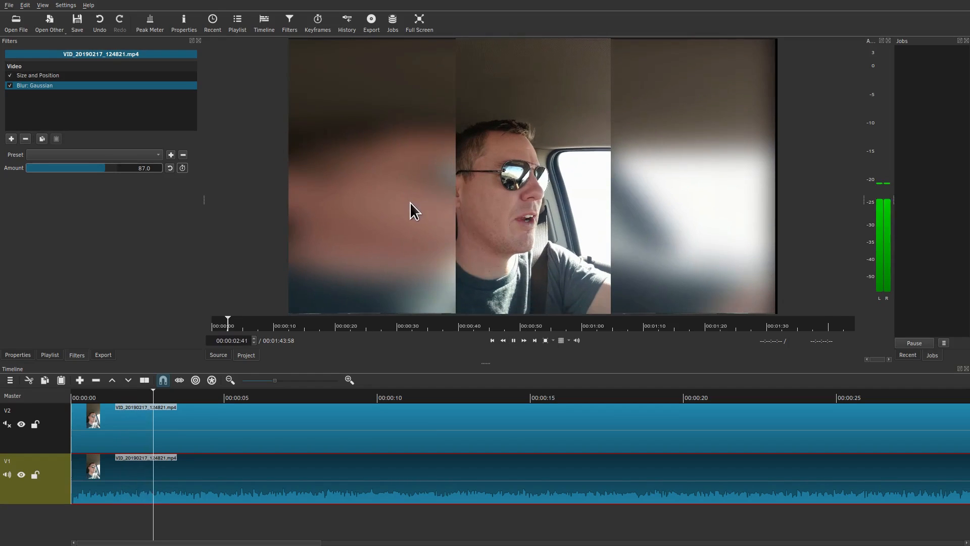
pyautogui.click(523, 340)
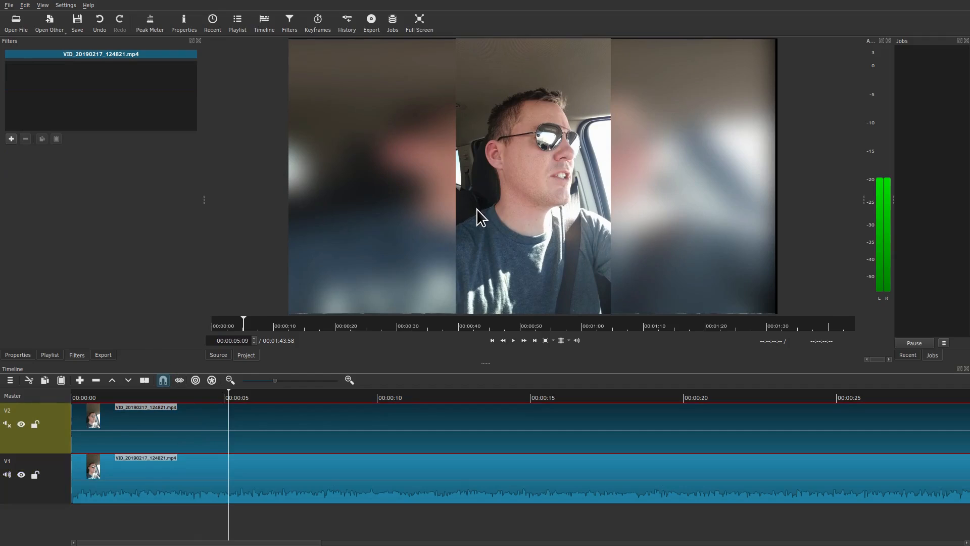
# Give the V2 clip a Size and Position filter, enlarged to 900×1599 and centred.
pyautogui.click(10, 138)
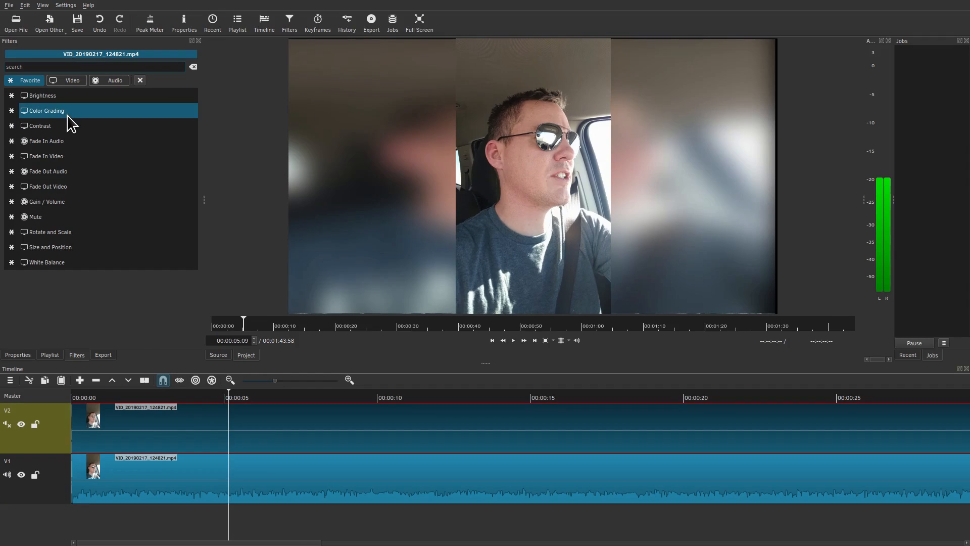
pyautogui.write('size')
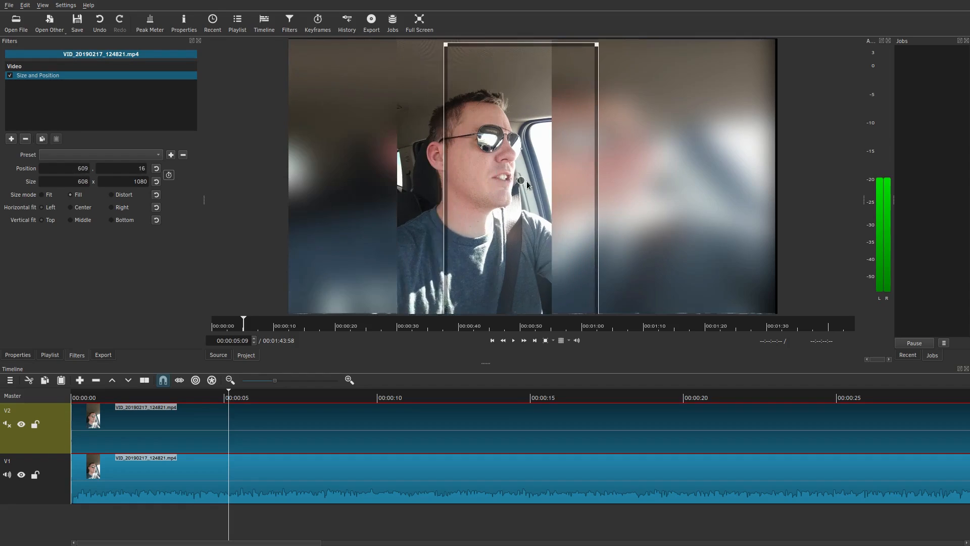
pyautogui.moveTo(521, 181); pyautogui.dragTo(515, 173)
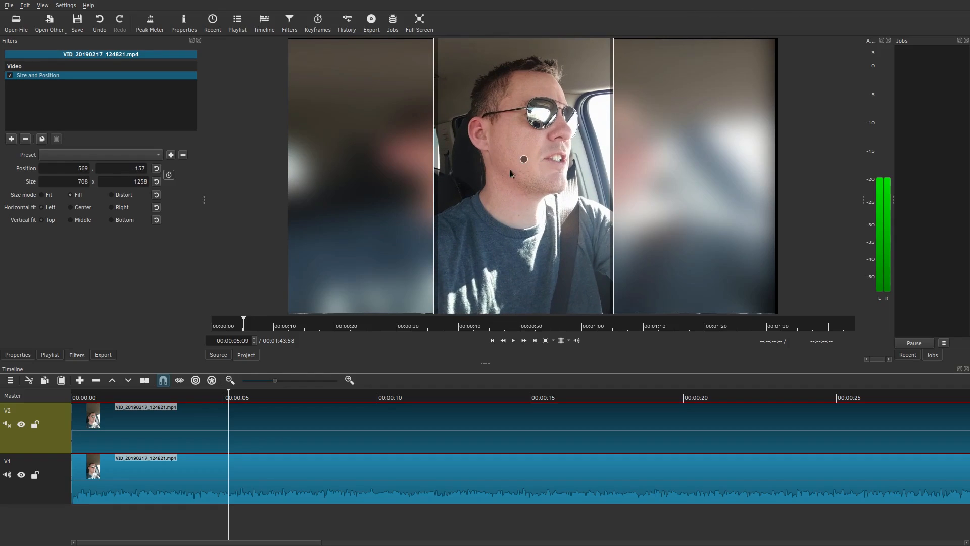
pyautogui.moveTo(523, 159); pyautogui.dragTo(489, 206)
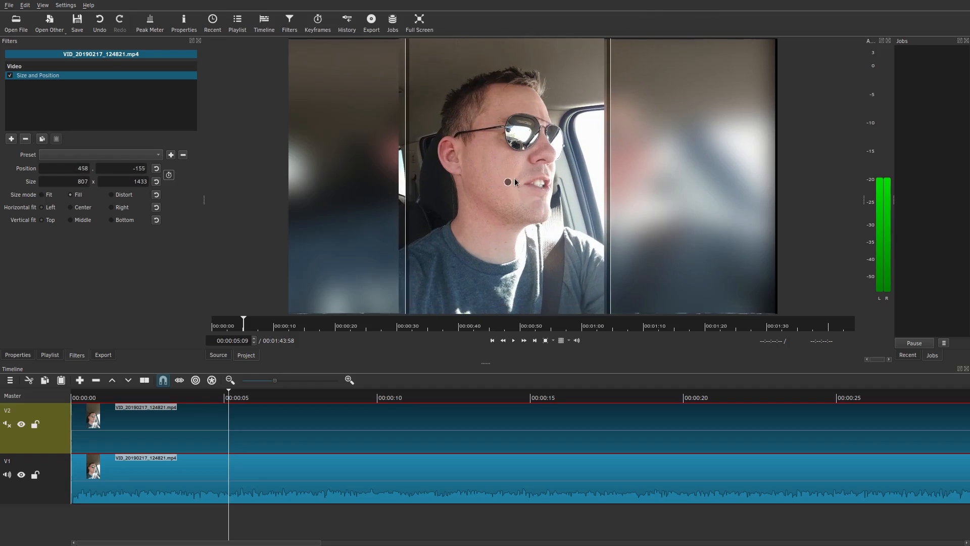
pyautogui.moveTo(507, 181); pyautogui.dragTo(479, 210)
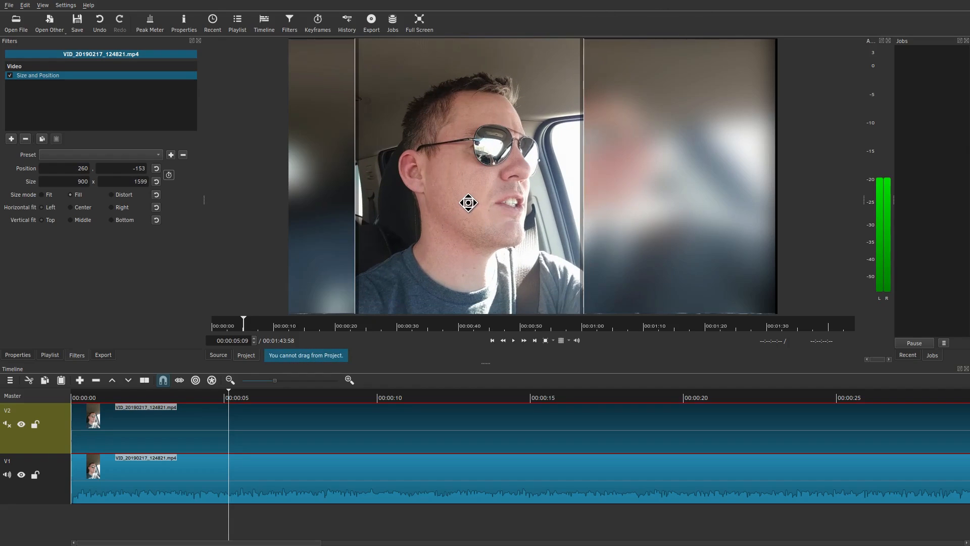
pyautogui.moveTo(468, 203); pyautogui.dragTo(519, 190)
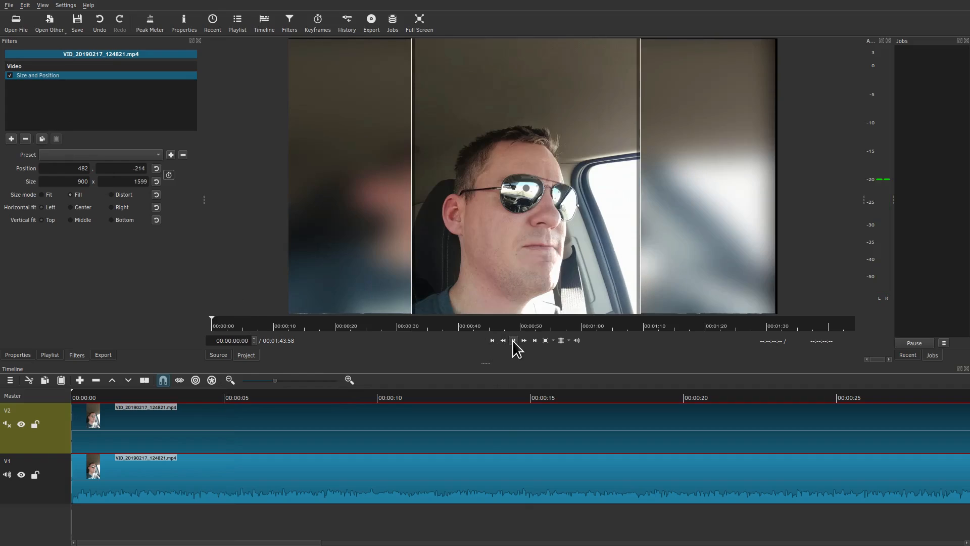
pyautogui.click(512, 339)
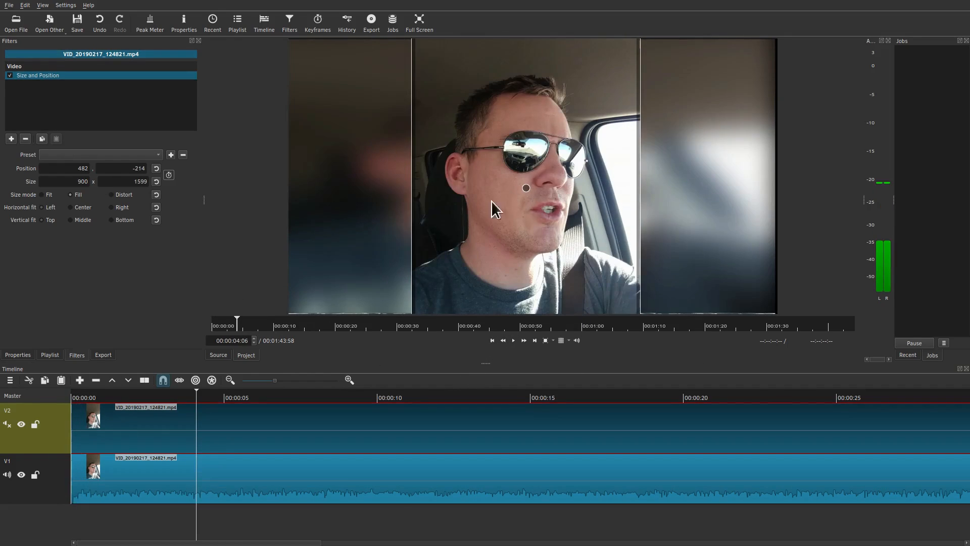
pyautogui.click(513, 340)
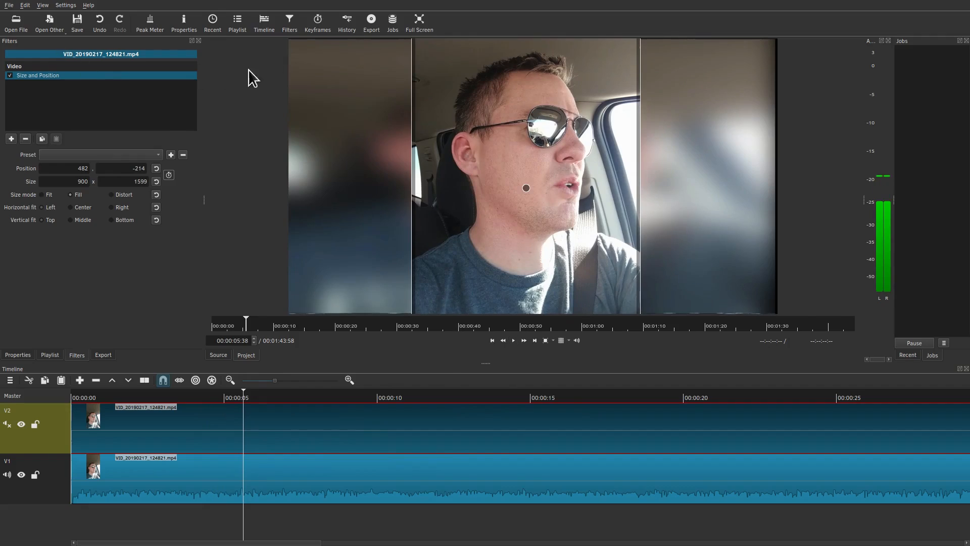
# Bring up the Export panel listing the stock format presets.
pyautogui.click(371, 23)
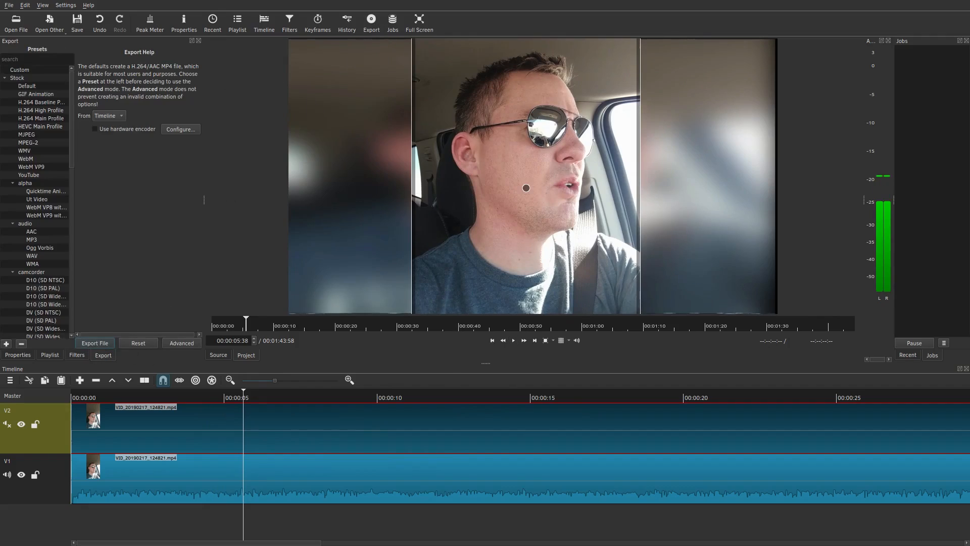
pyautogui.moveTo(309, 312)
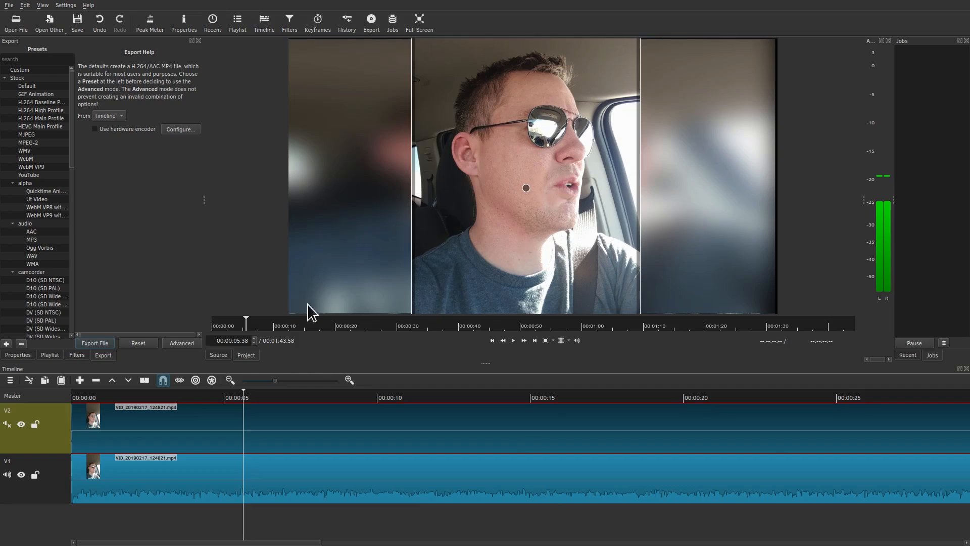
pyautogui.moveTo(256, 322)
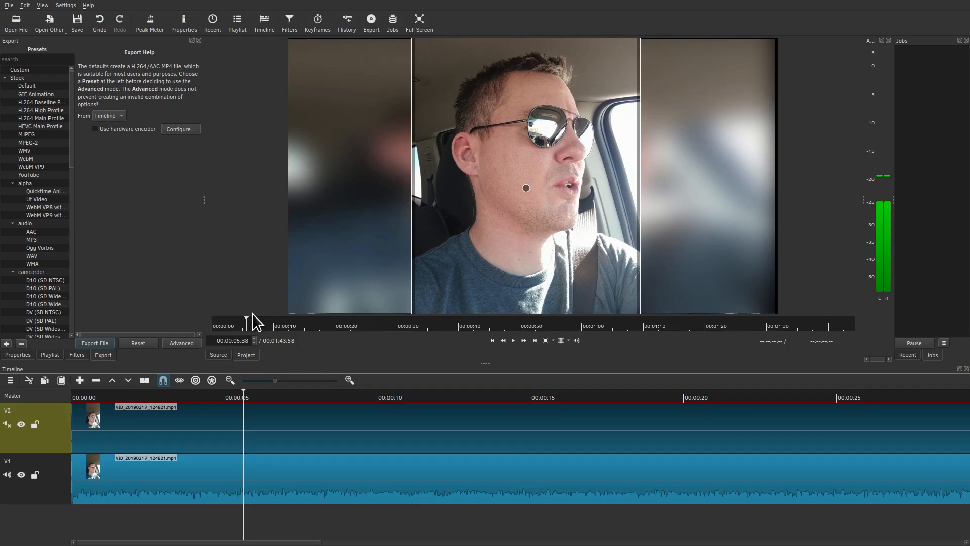
pyautogui.moveTo(341, 105)
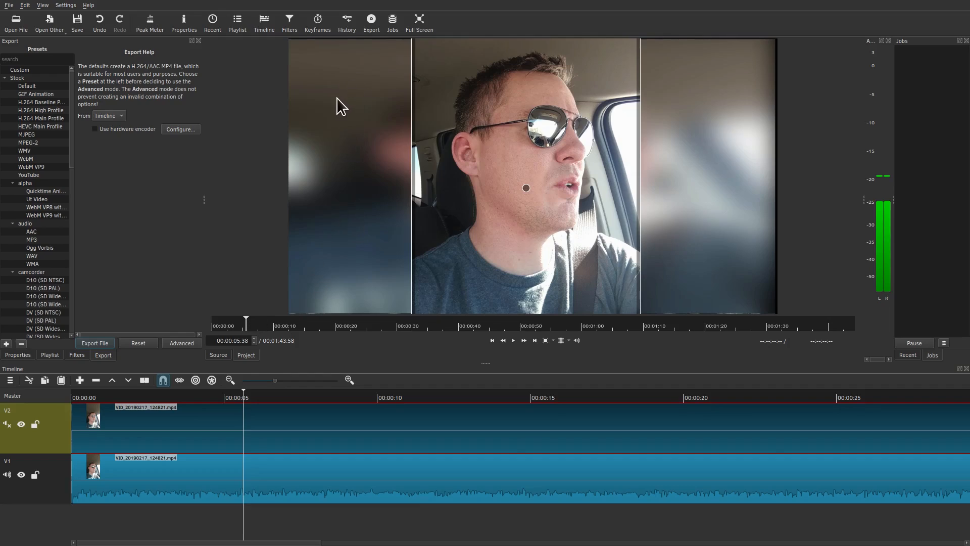
pyautogui.moveTo(708, 137)
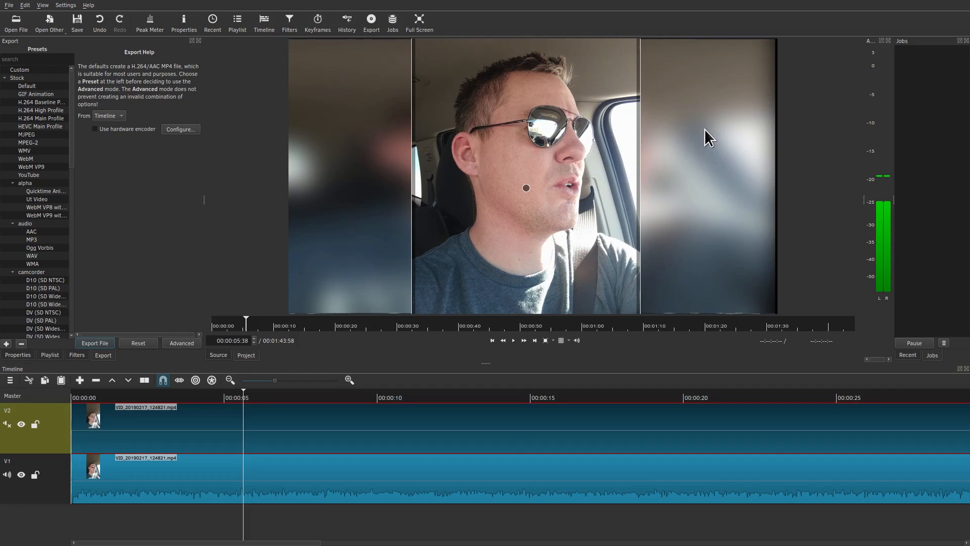
pyautogui.moveTo(488, 163)
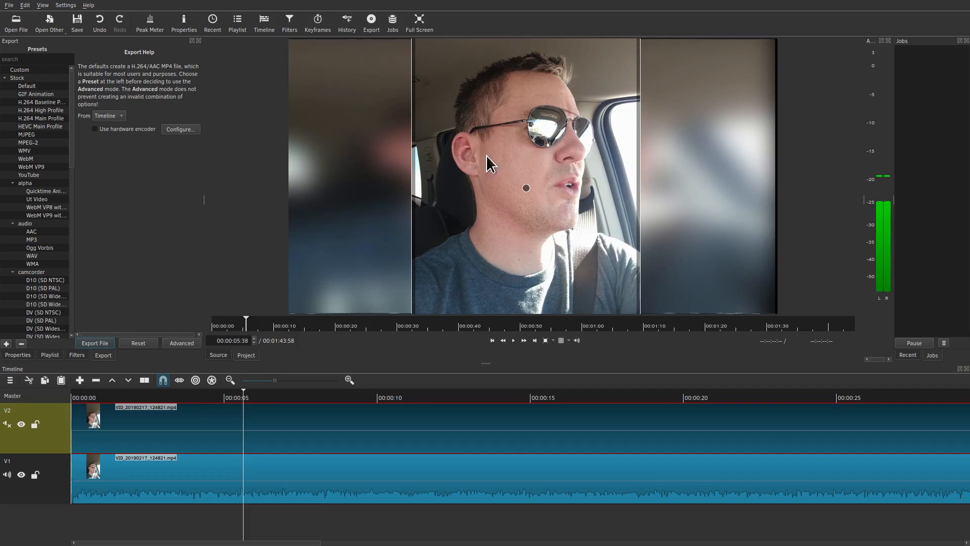
pyautogui.moveTo(281, 282)
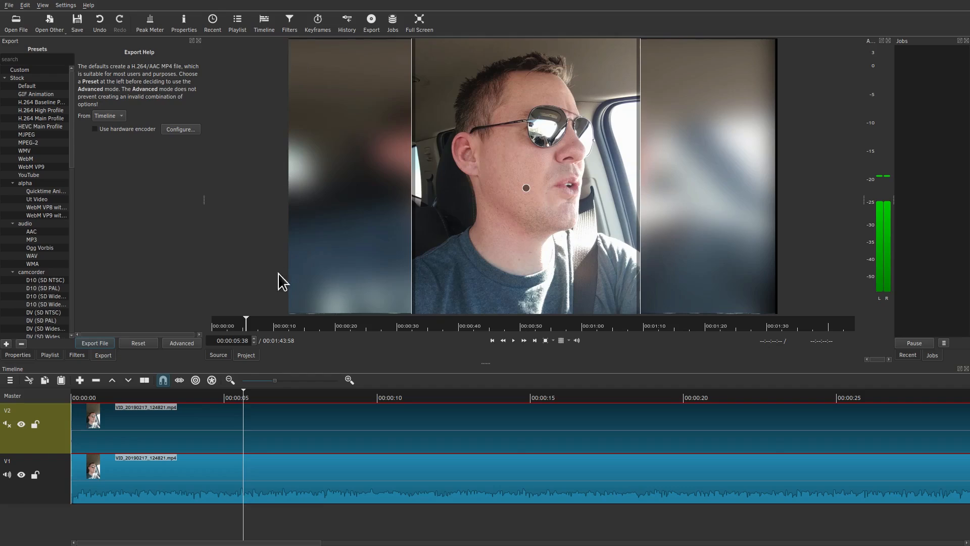